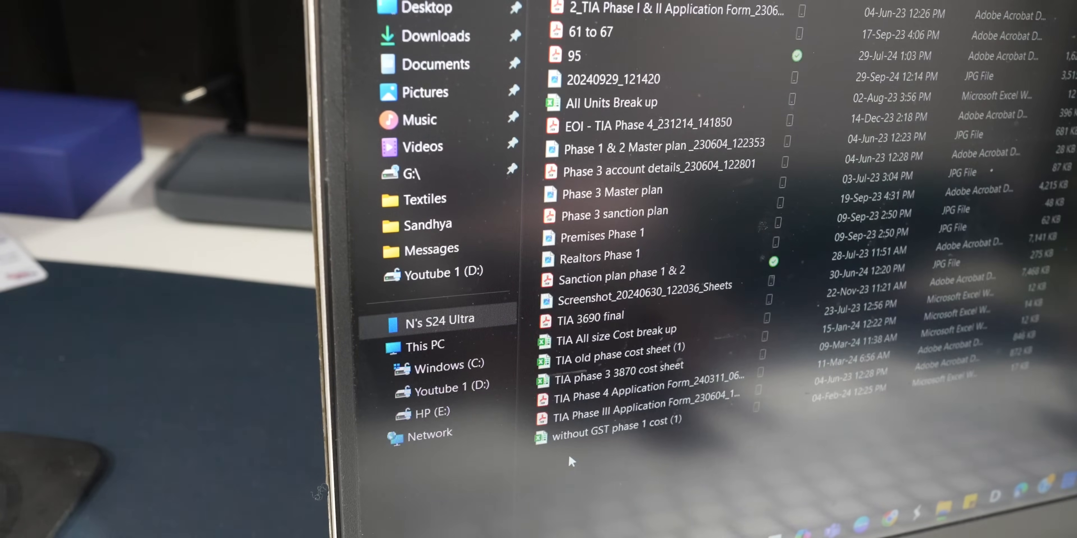
Permanently delete the selected file from the phone's Pictures folder, confirming the Delete File dialog.
{"action": "left_click", "coordinate": [596, 318]}
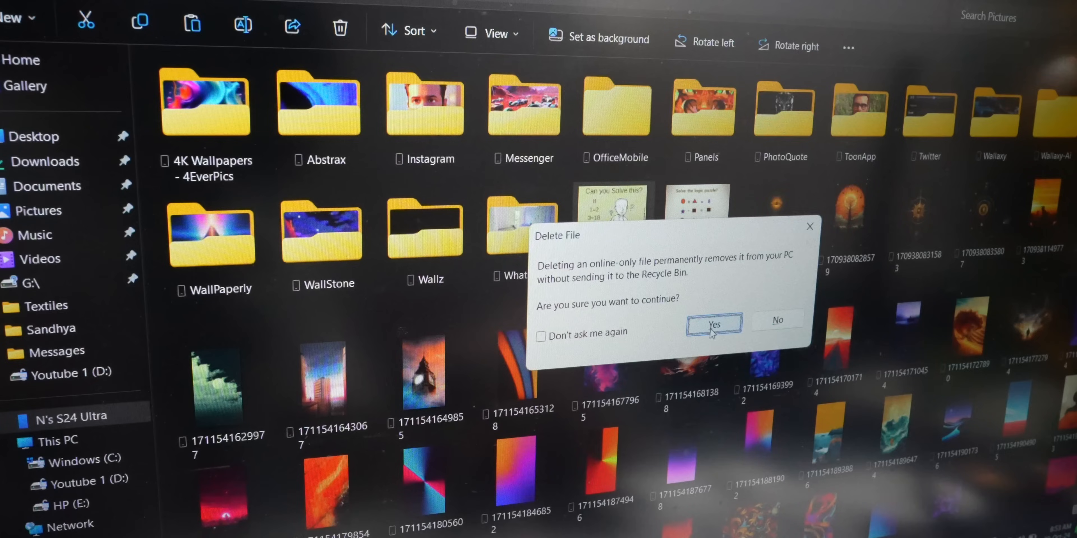
{"action": "left_click", "coordinate": [712, 324]}
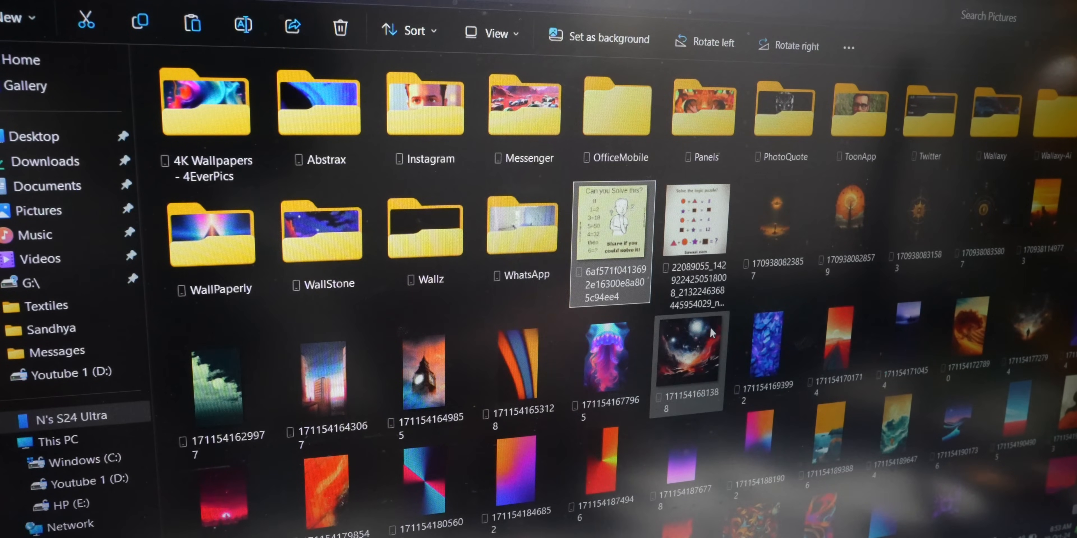
{"action": "left_click", "coordinate": [340, 26]}
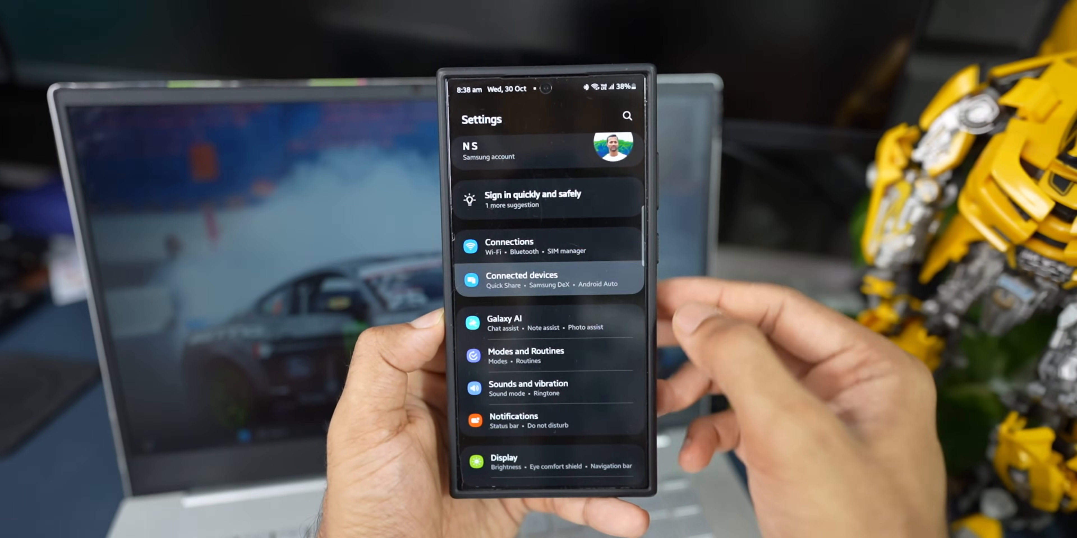
Check Link to Windows under Connected devices on the phone, then launch Phone Link on the PC.
{"action": "left_click", "coordinate": [547, 280]}
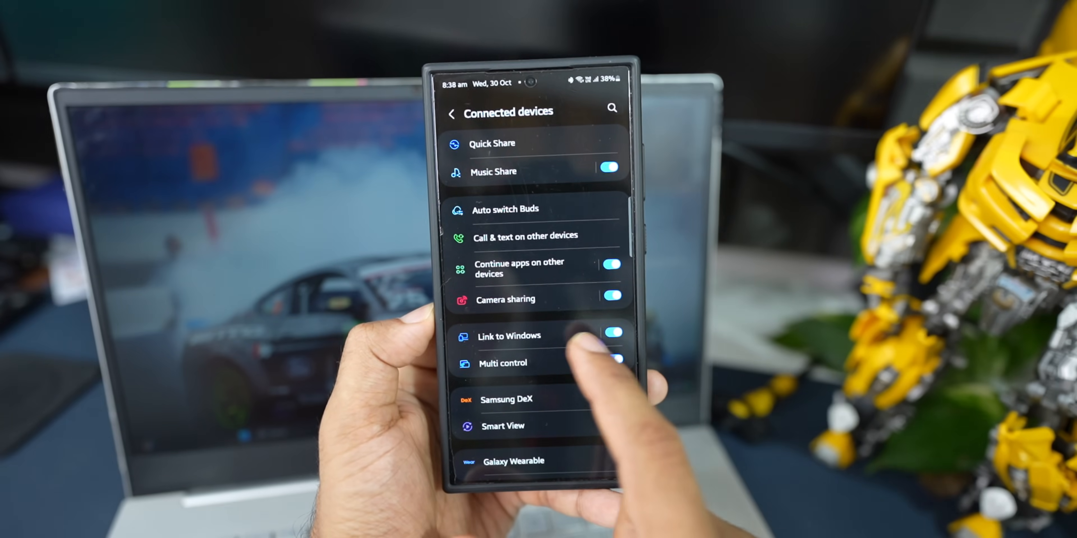
{"action": "left_click", "coordinate": [510, 336]}
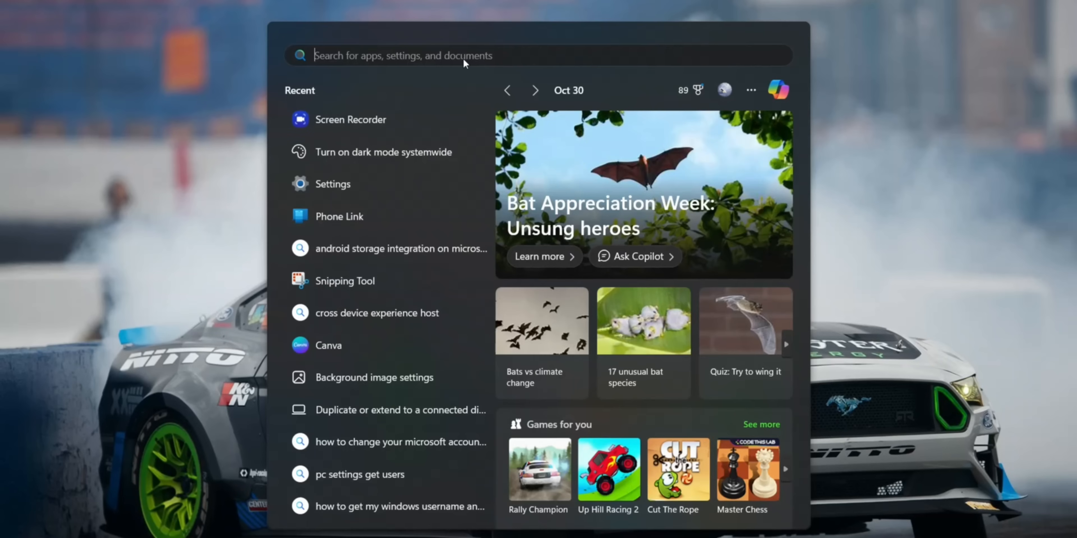
{"action": "mouse_move", "coordinate": [339, 216]}
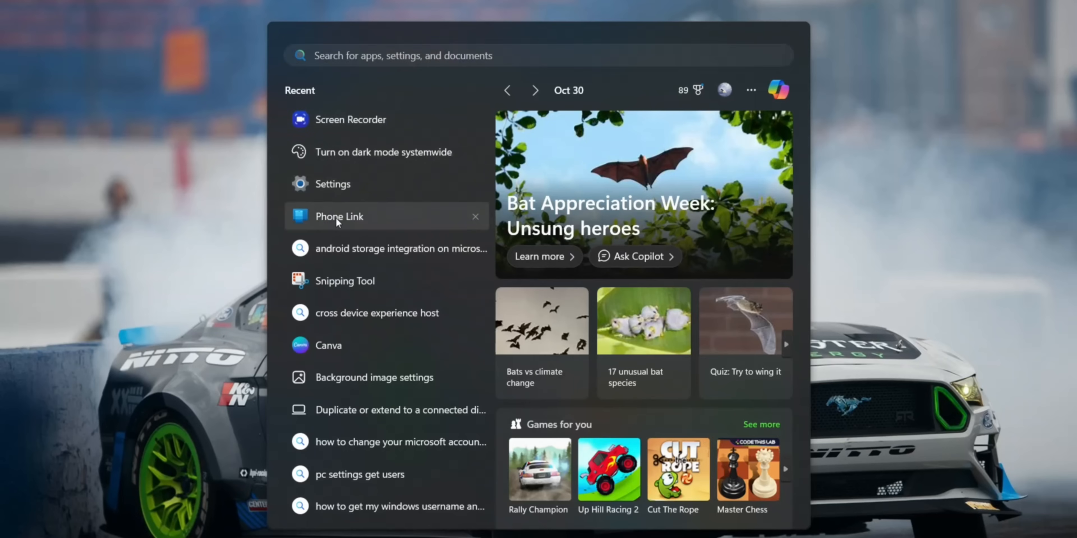
{"action": "left_click", "coordinate": [339, 216]}
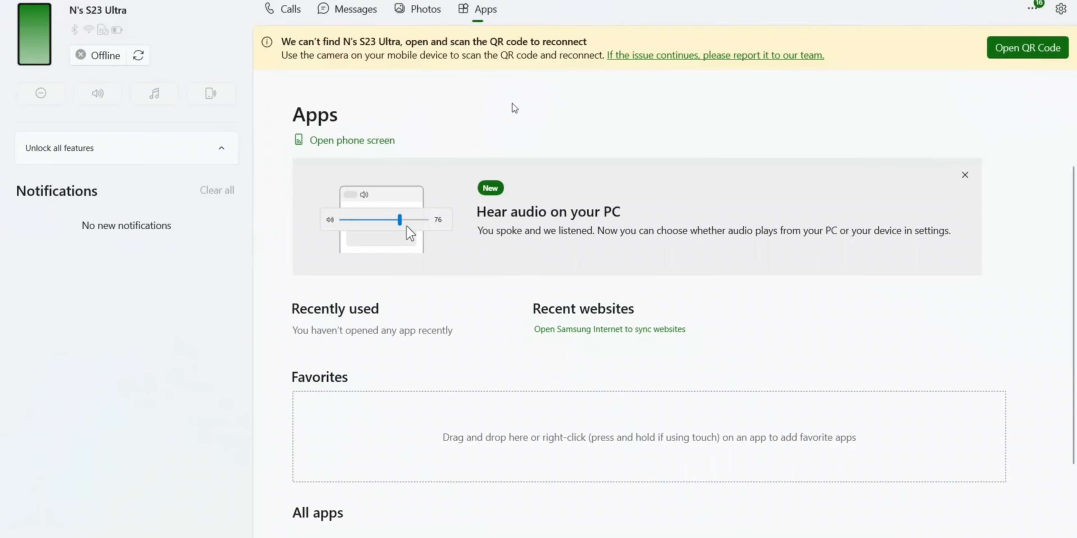
{"action": "mouse_move", "coordinate": [731, 145]}
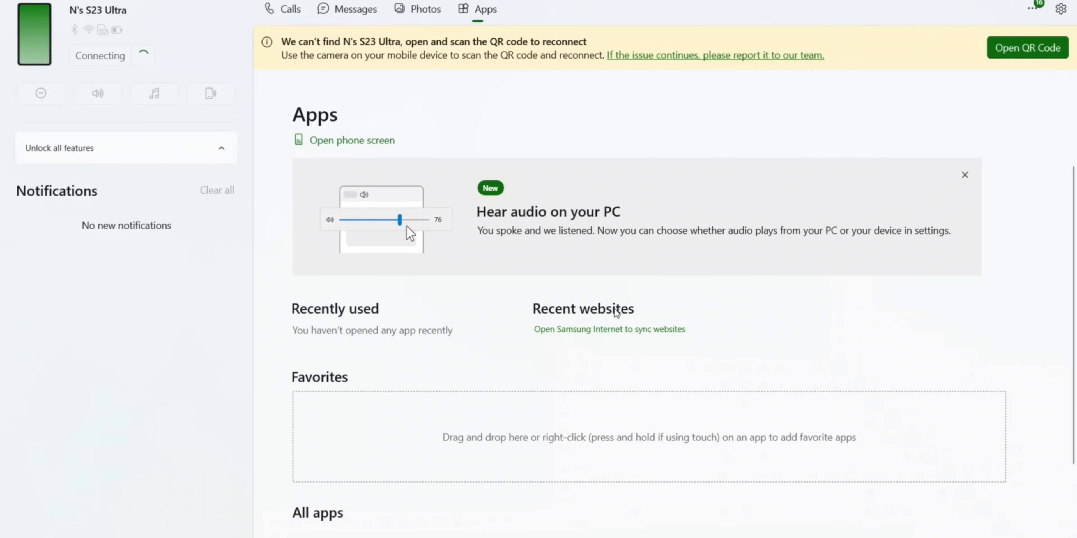
{"action": "mouse_move", "coordinate": [771, 322]}
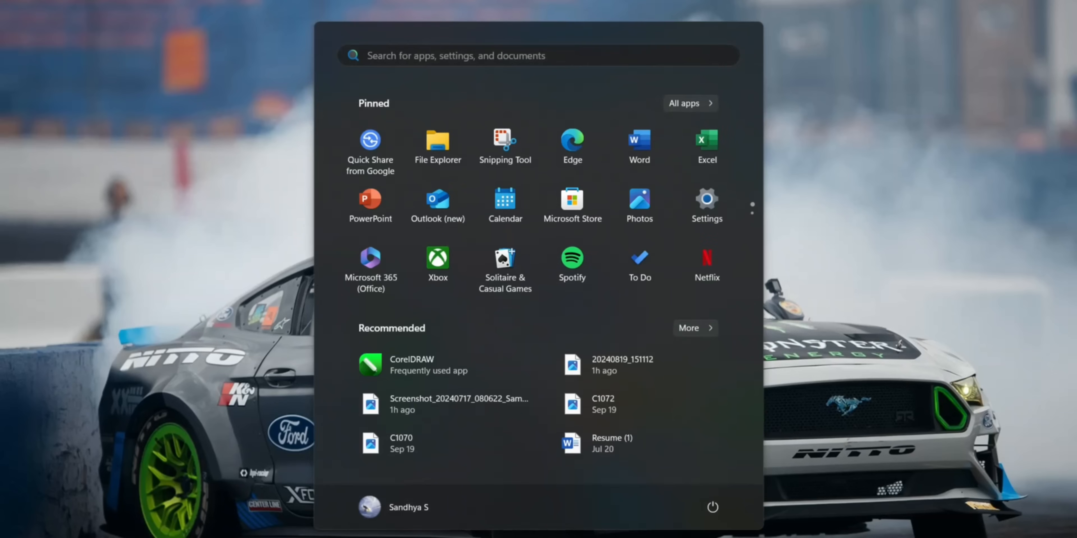
Show the Bluetooth & devices page in Windows Settings, scrolled to the Mobile devices section.
{"action": "left_click", "coordinate": [706, 205]}
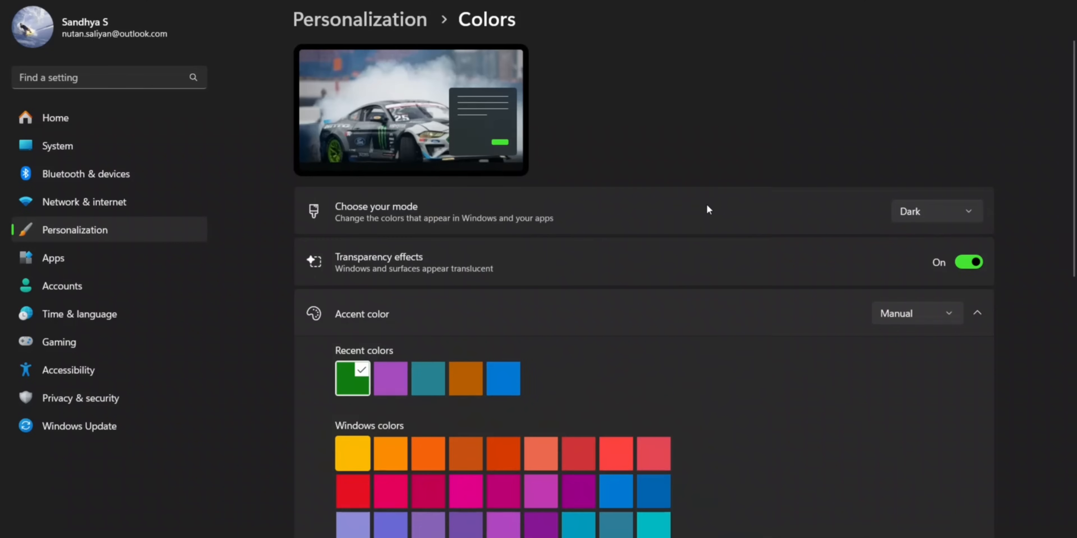
{"action": "mouse_move", "coordinate": [112, 174]}
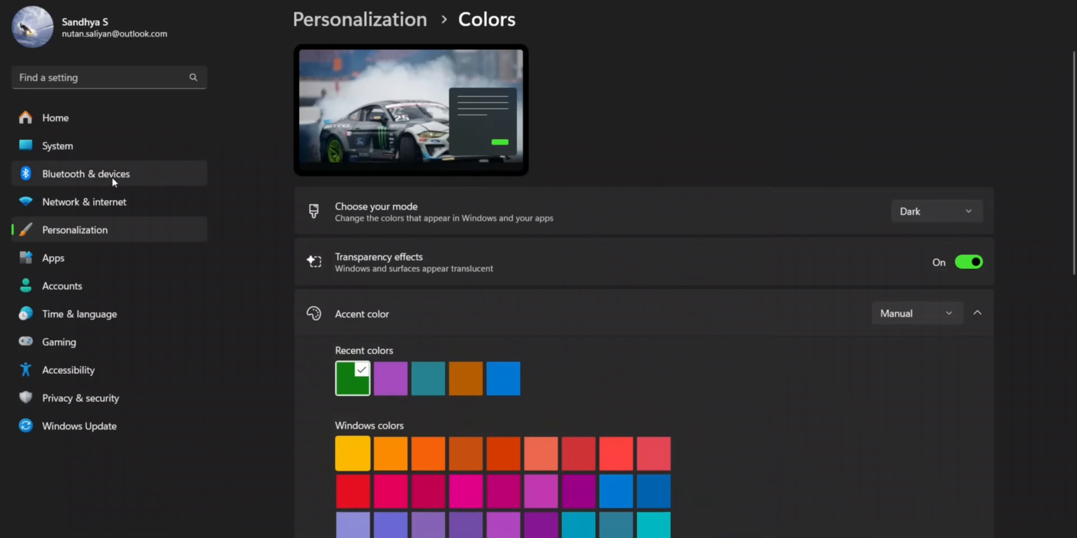
{"action": "left_click", "coordinate": [86, 173]}
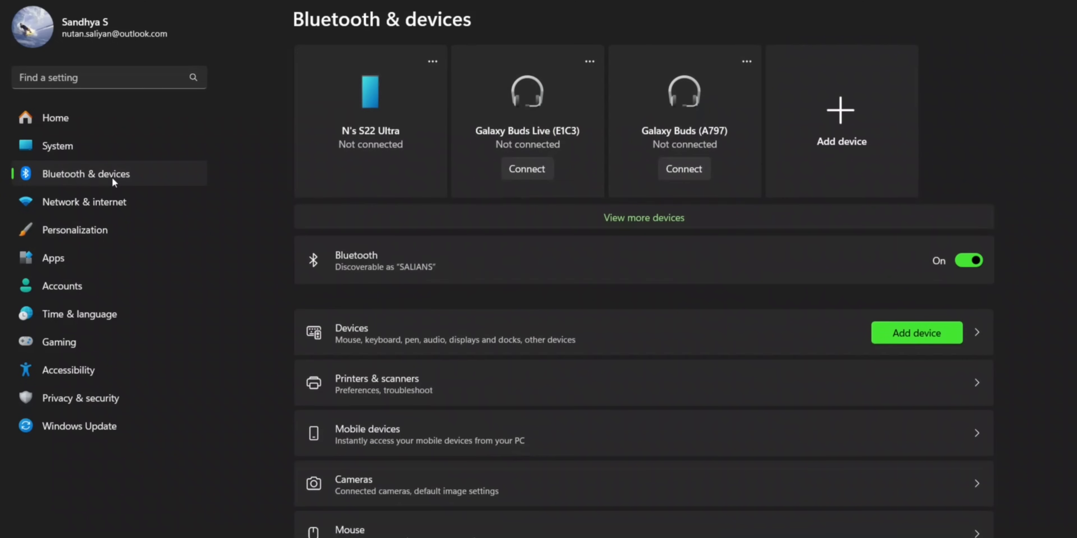
{"action": "mouse_move", "coordinate": [401, 390]}
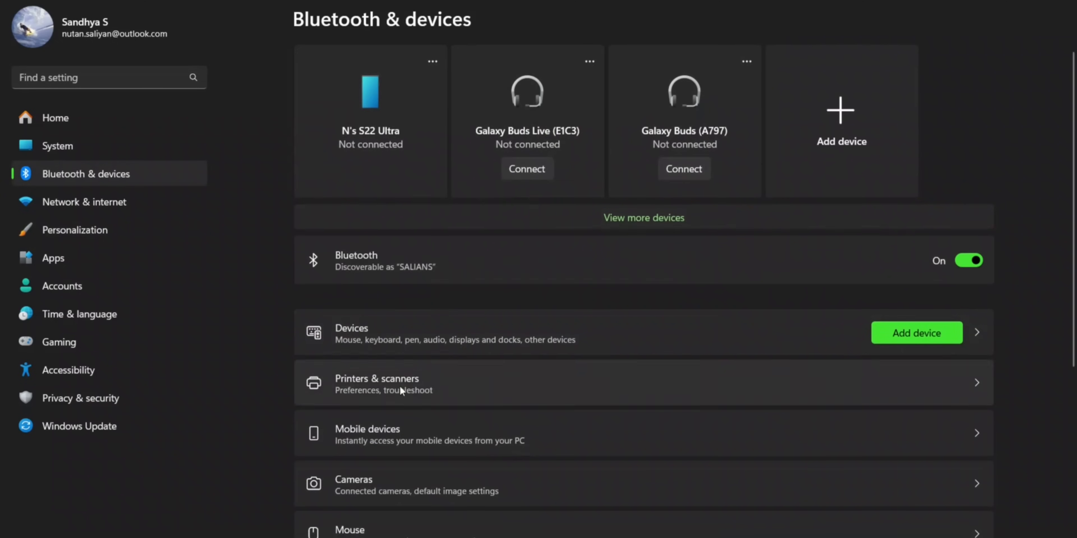
{"action": "scroll", "scroll_direction": "down", "scroll_amount": 3}
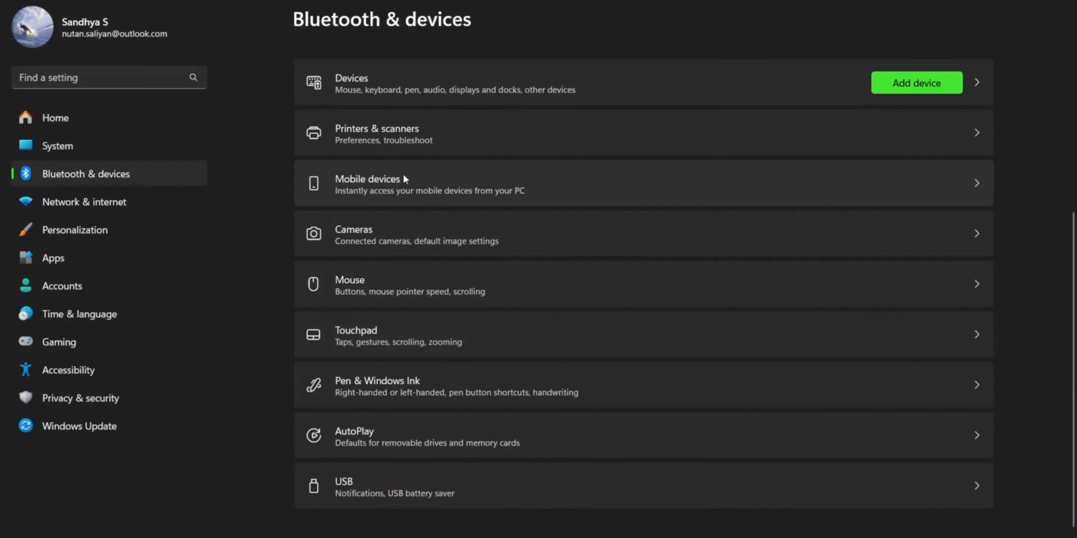